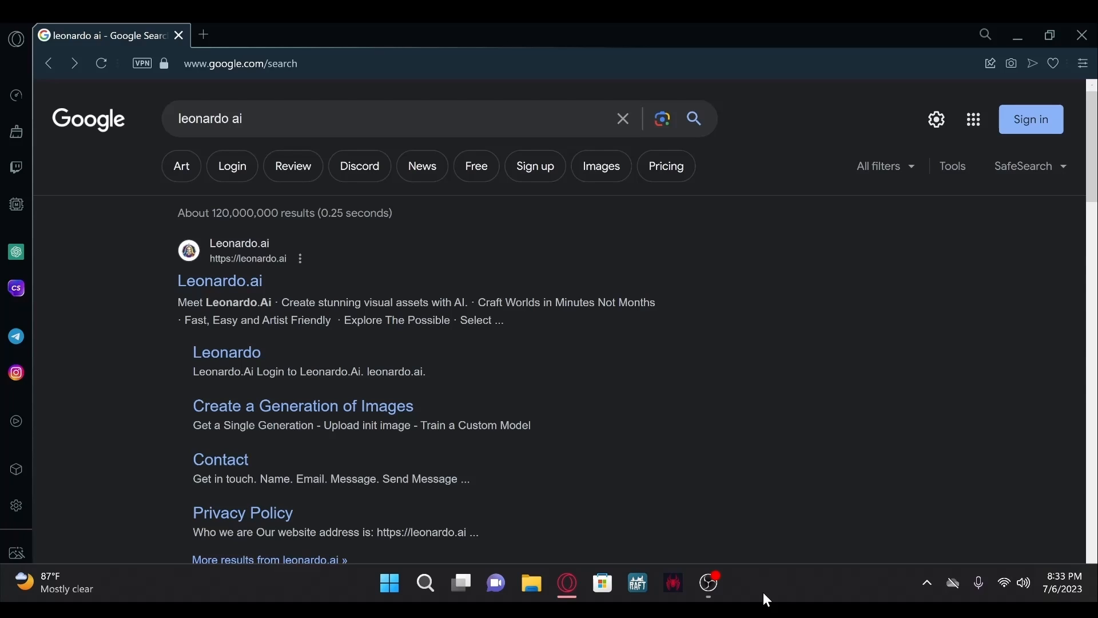
pyautogui.moveTo(282, 293)
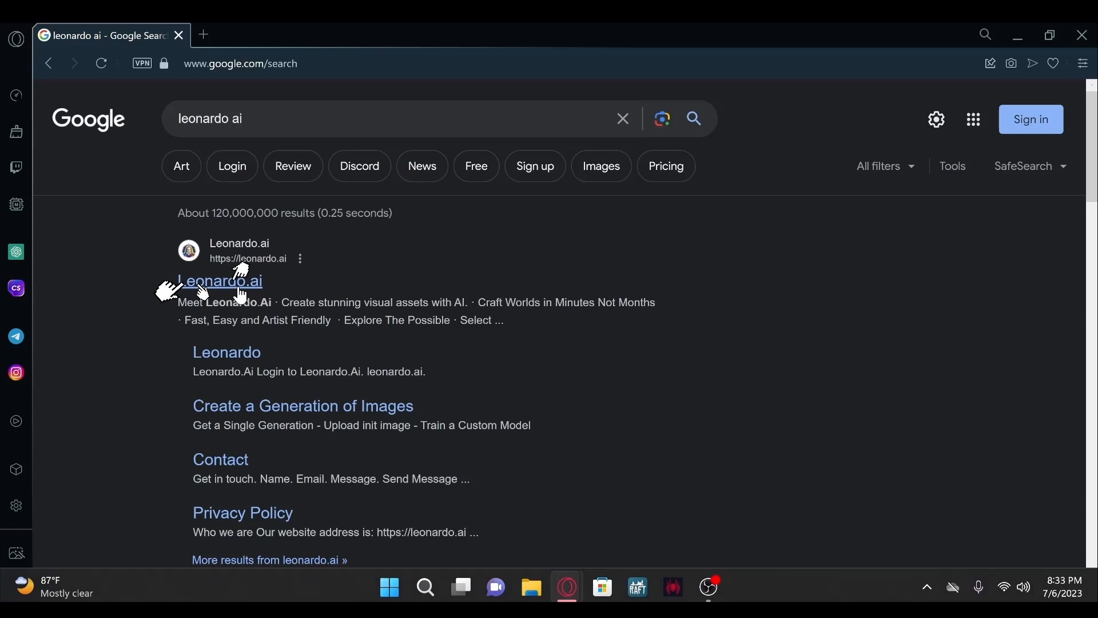
# Step: Open the Leonardo.ai site from the Google results for "leonardo ai"
pyautogui.click(218, 281)
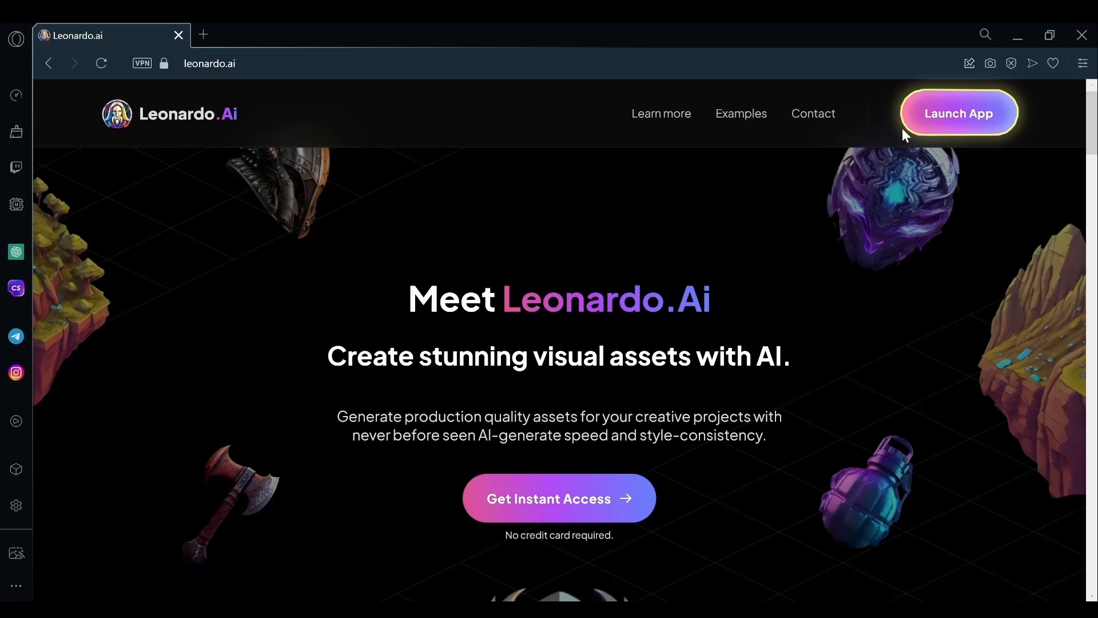
# Step: Join the early access list with first name 'rapidouska' and an email address
pyautogui.click(958, 113)
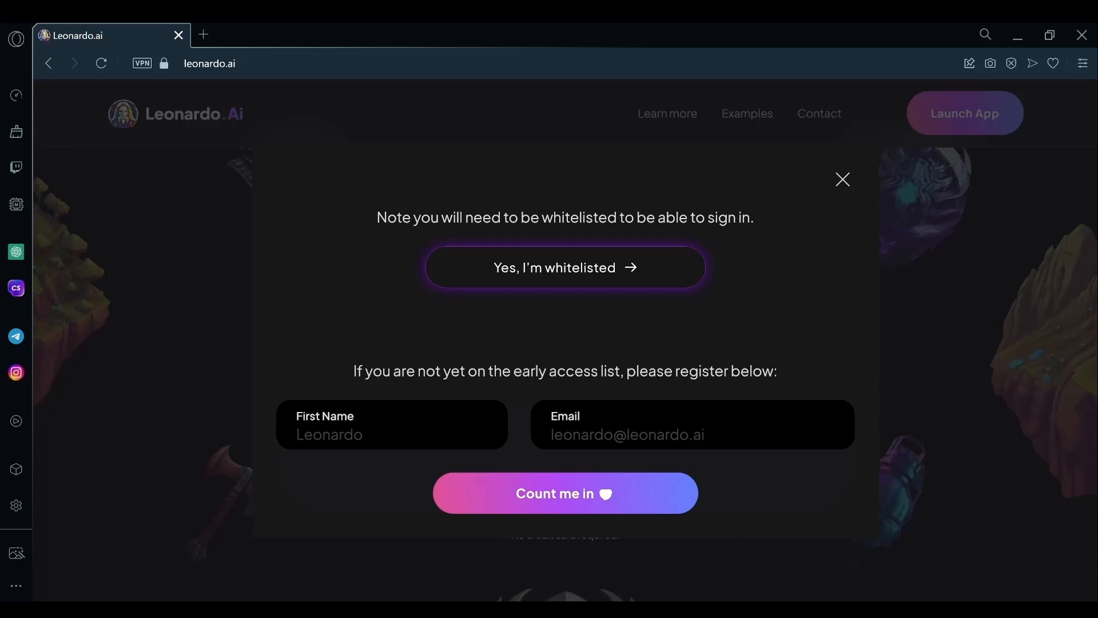
pyautogui.moveTo(416, 420)
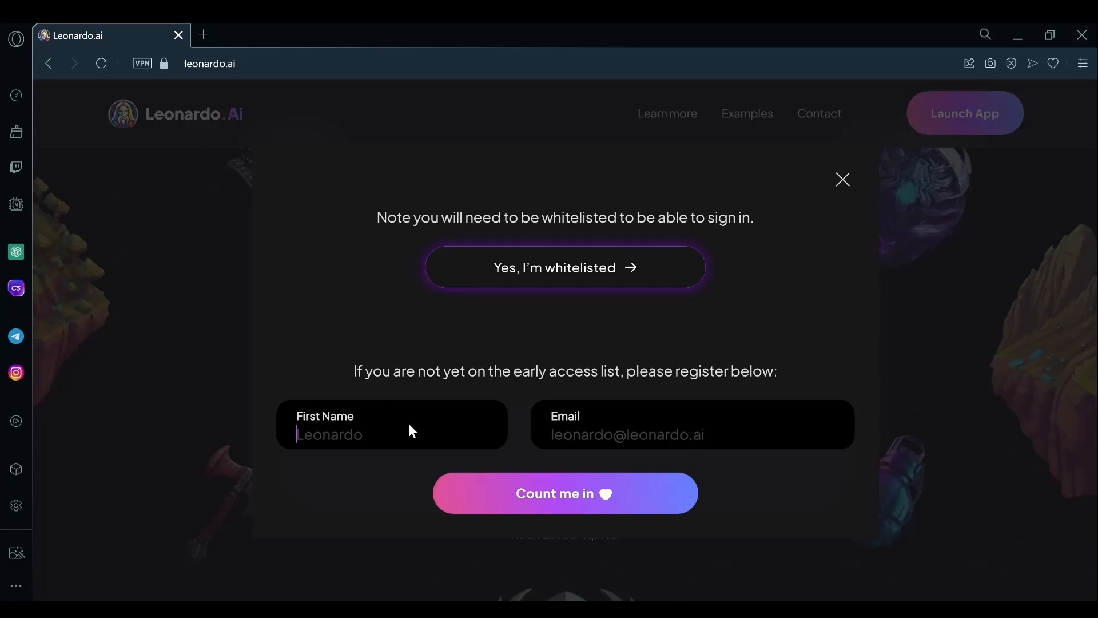
pyautogui.write('rapidouska')
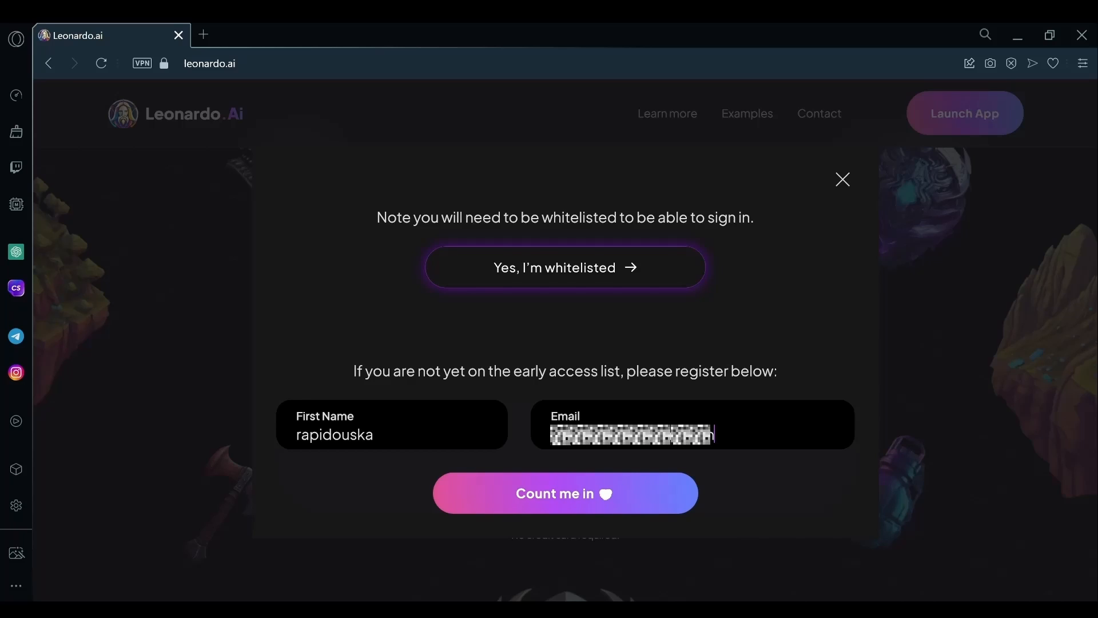
pyautogui.click(564, 493)
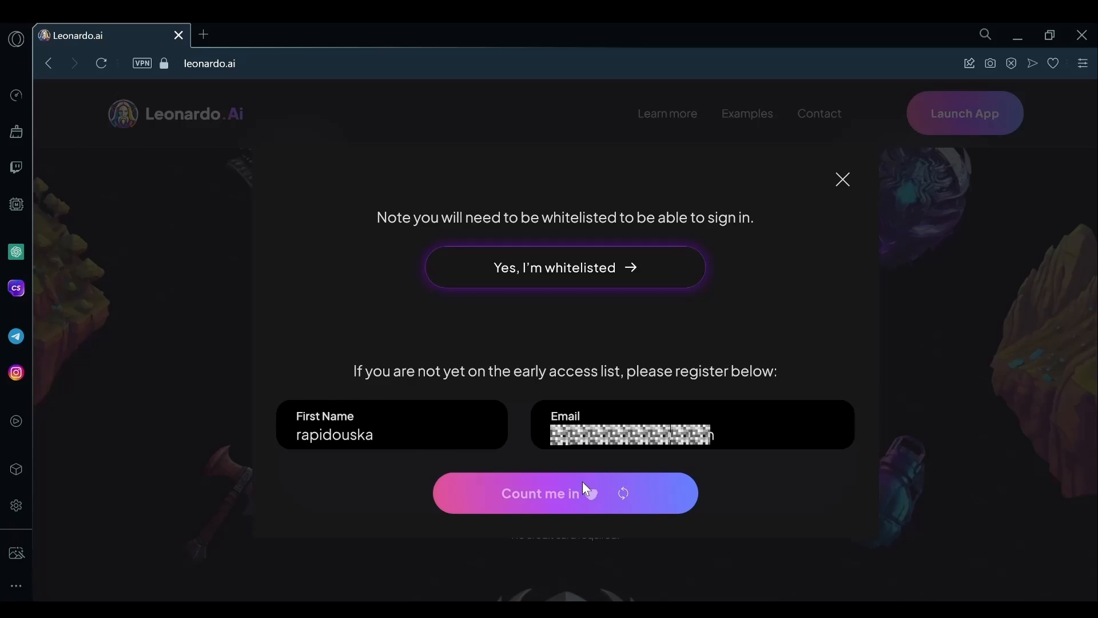
pyautogui.click(565, 493)
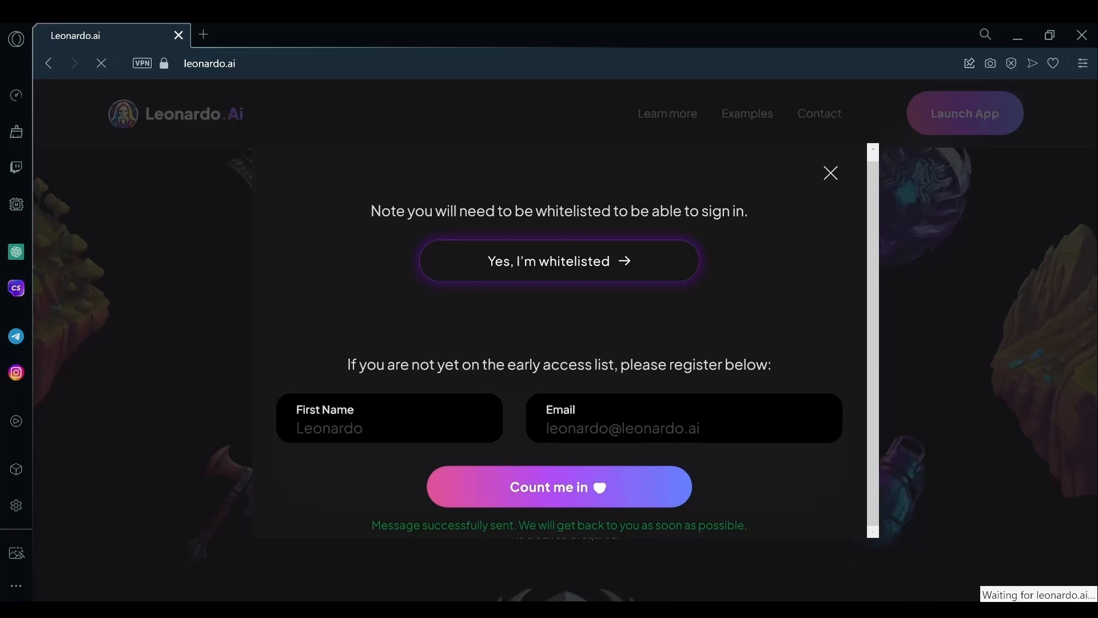
pyautogui.click(557, 486)
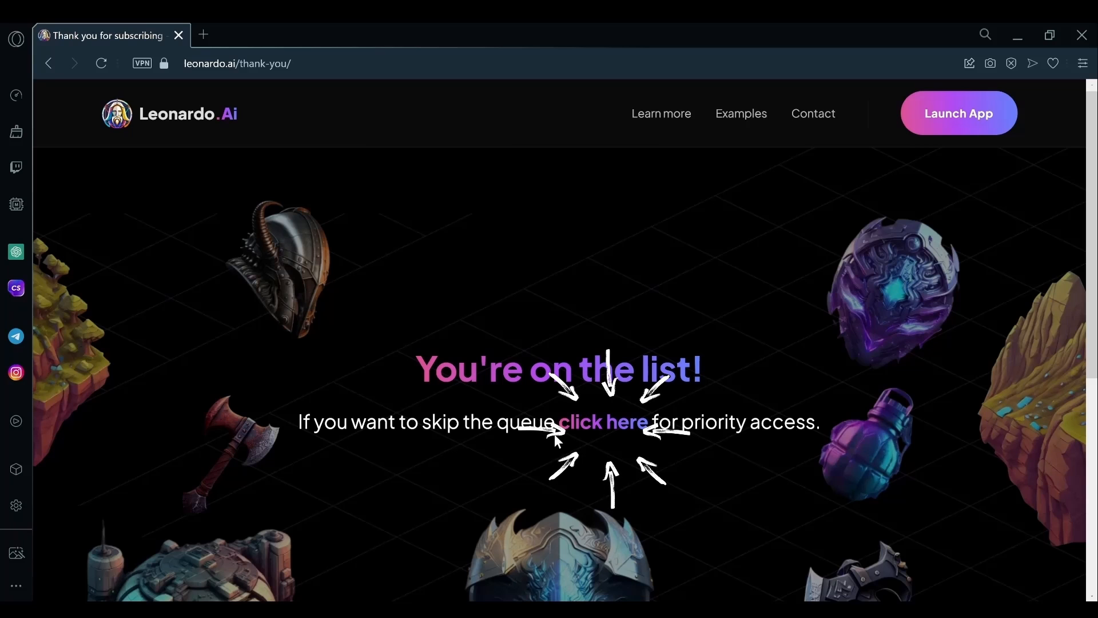
# Step: Fill in and submit the Mailchimp priority access survey to get whitelisted
pyautogui.click(601, 422)
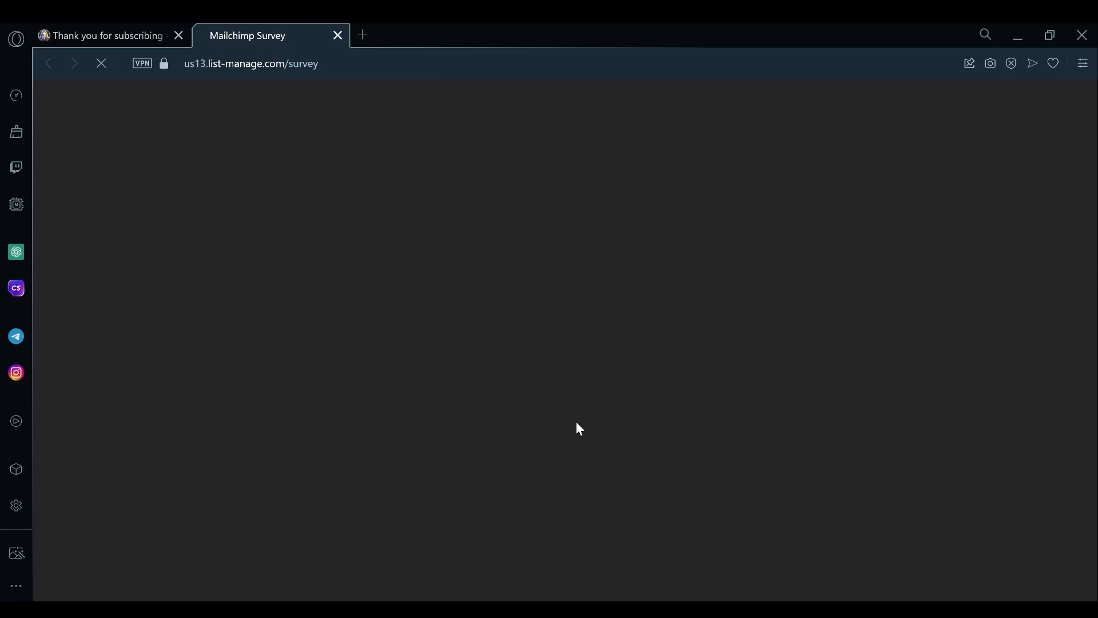
pyautogui.moveTo(583, 428)
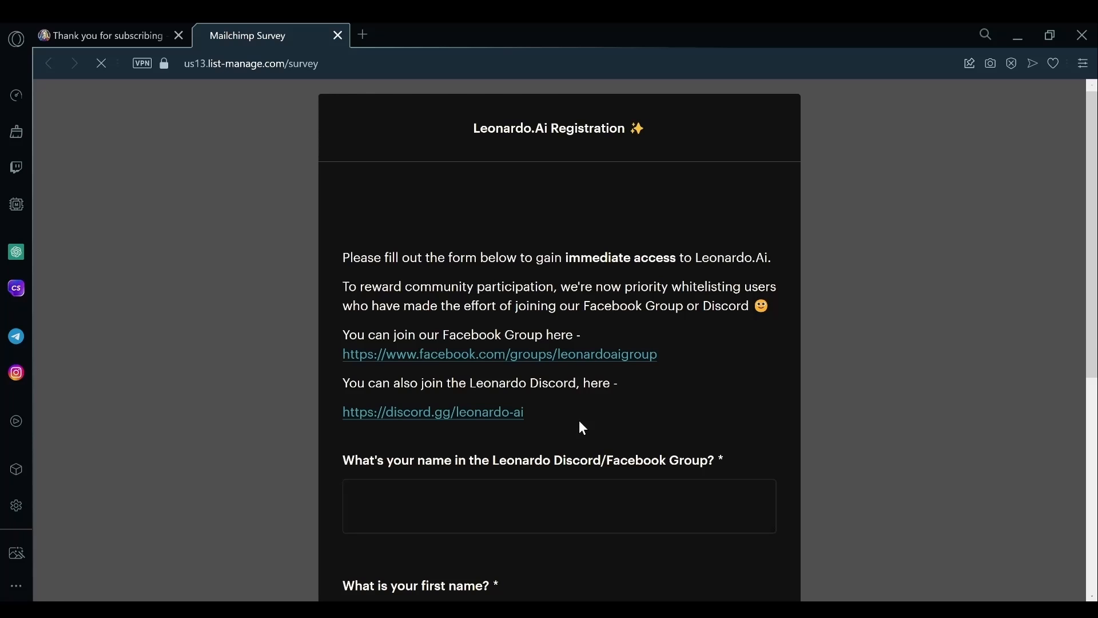
pyautogui.scroll(-3)
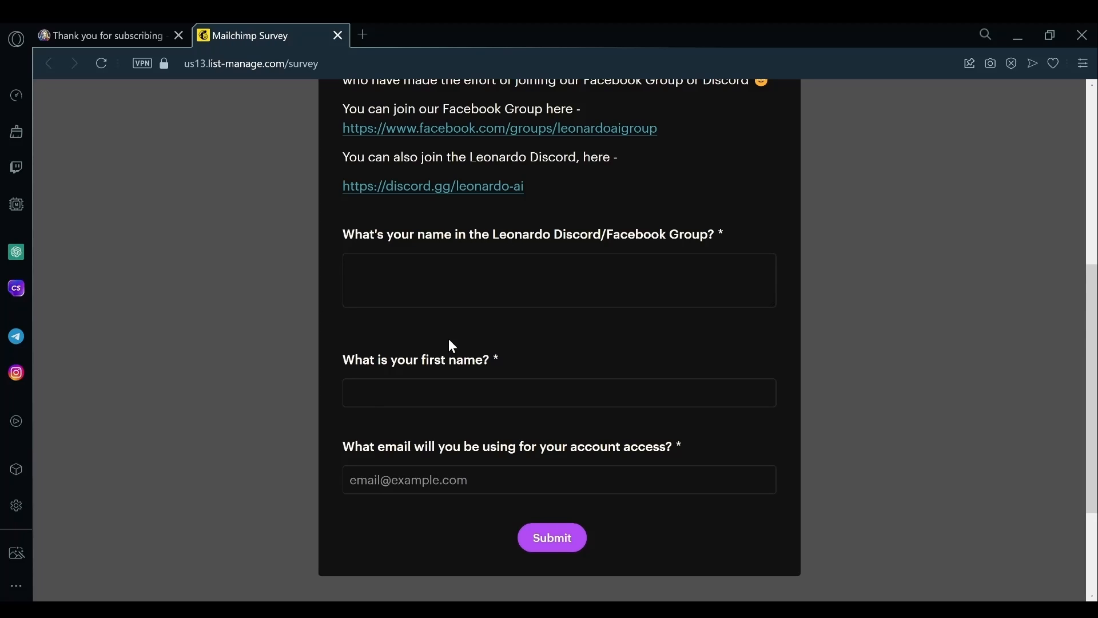
pyautogui.moveTo(468, 363)
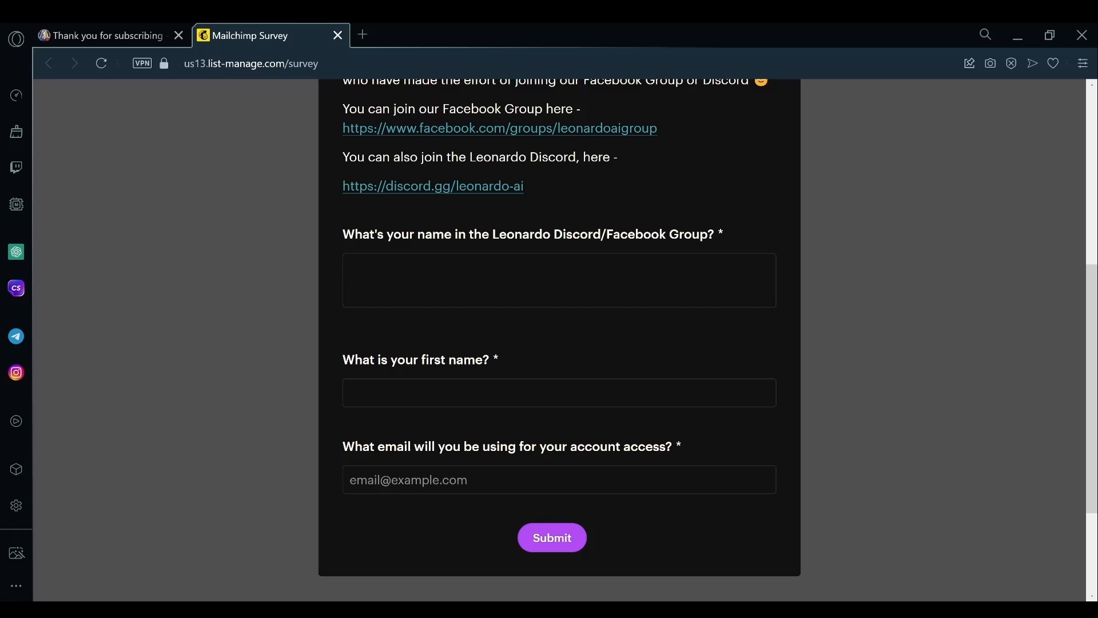
pyautogui.click(551, 537)
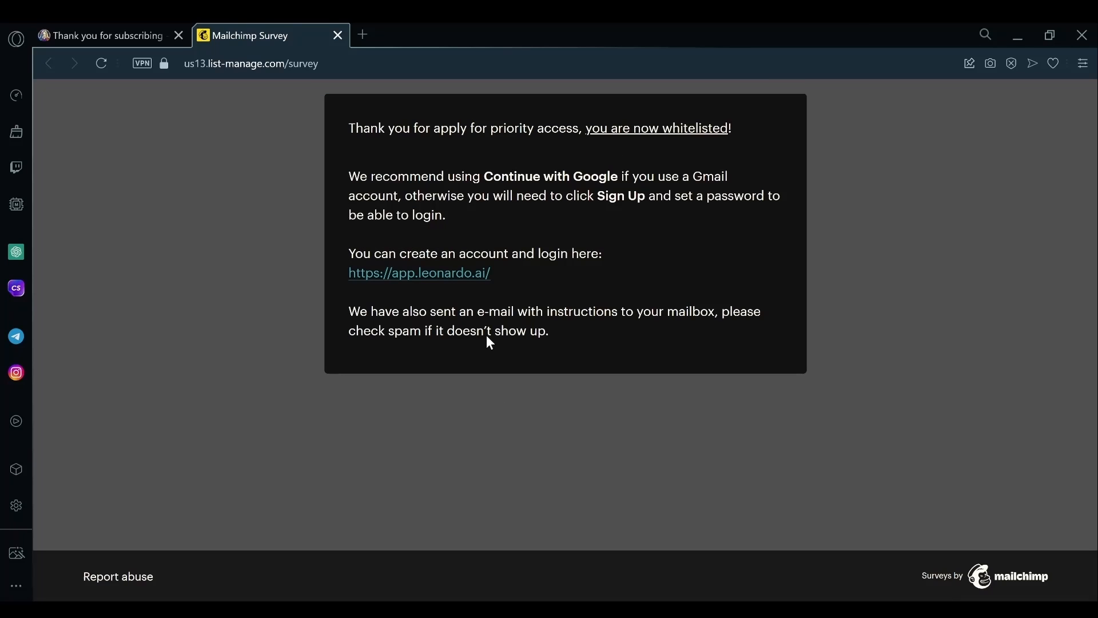
pyautogui.moveTo(418, 273)
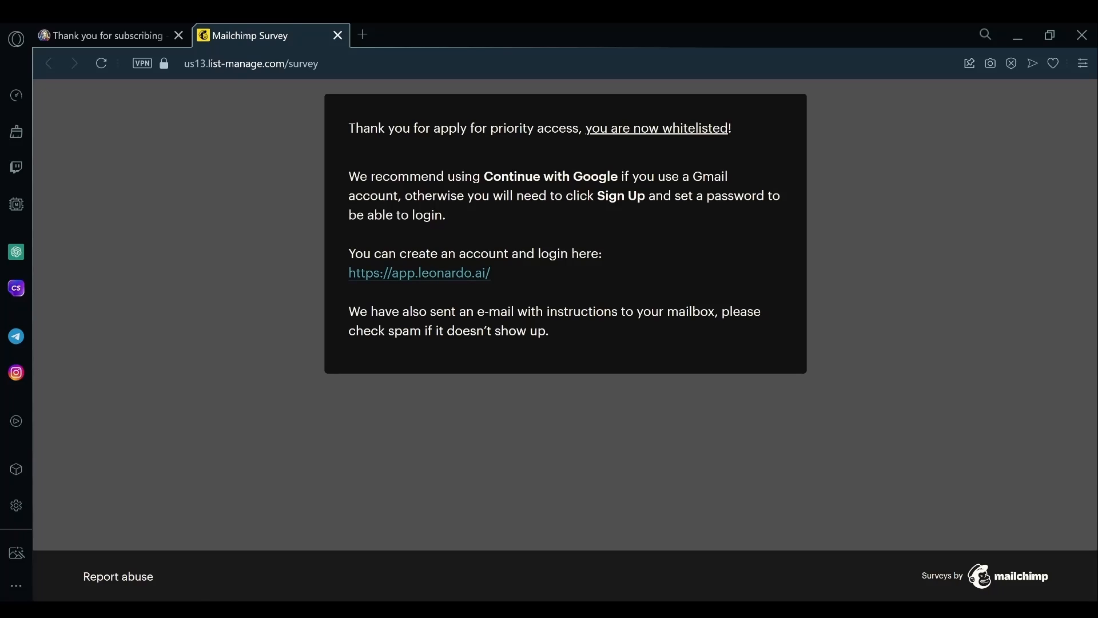
# Step: Go from the app.leonardo.ai link to the Leonardo.Ai login page
pyautogui.click(419, 273)
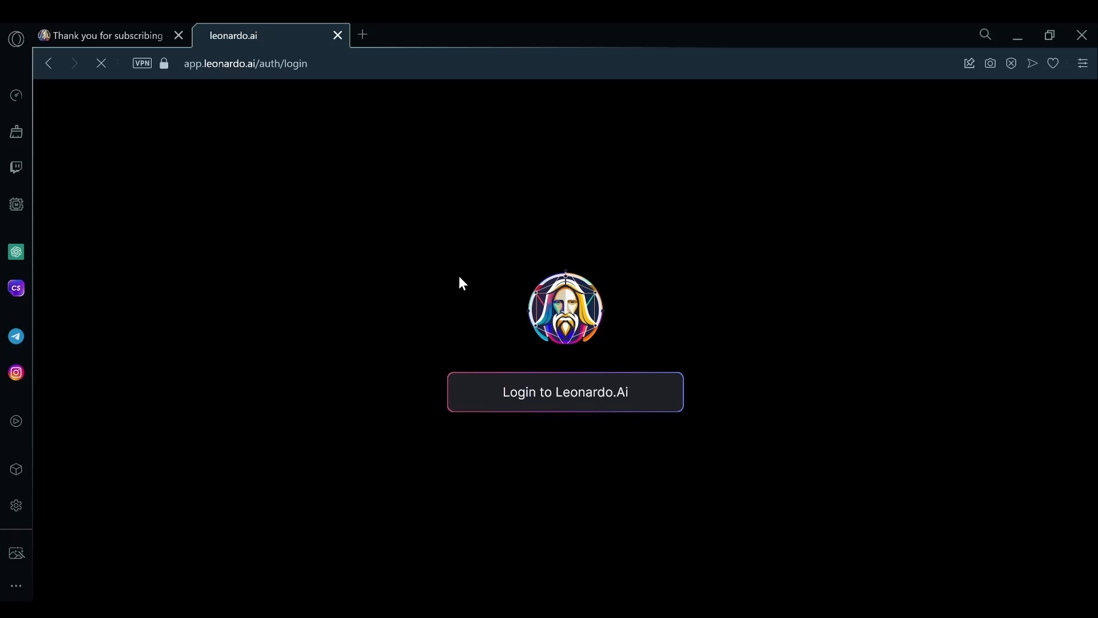
pyautogui.moveTo(481, 305)
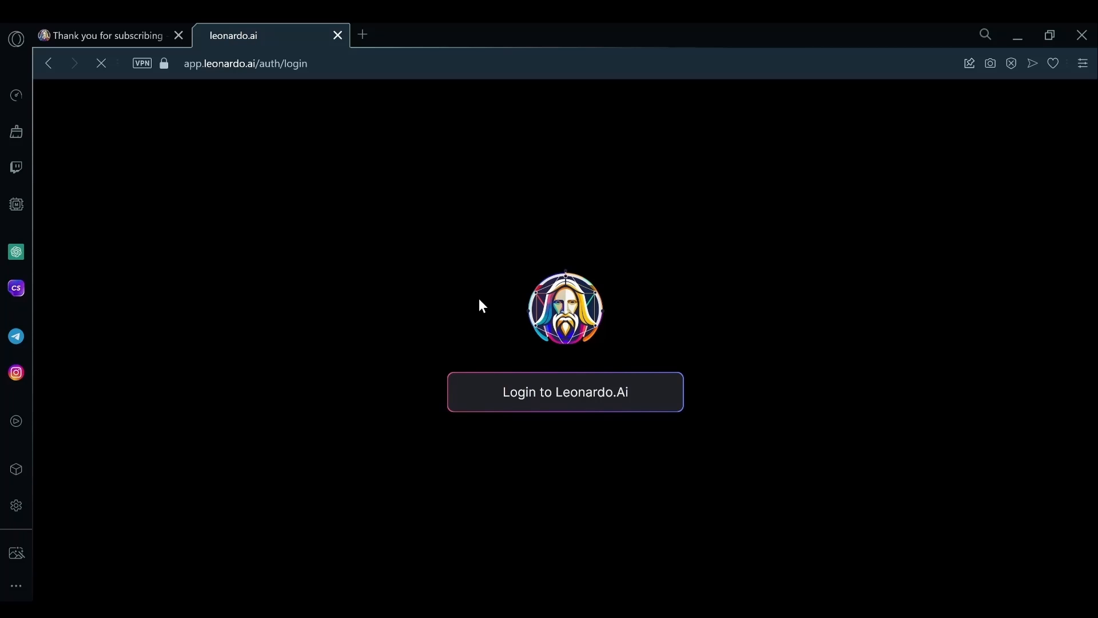
pyautogui.click(564, 392)
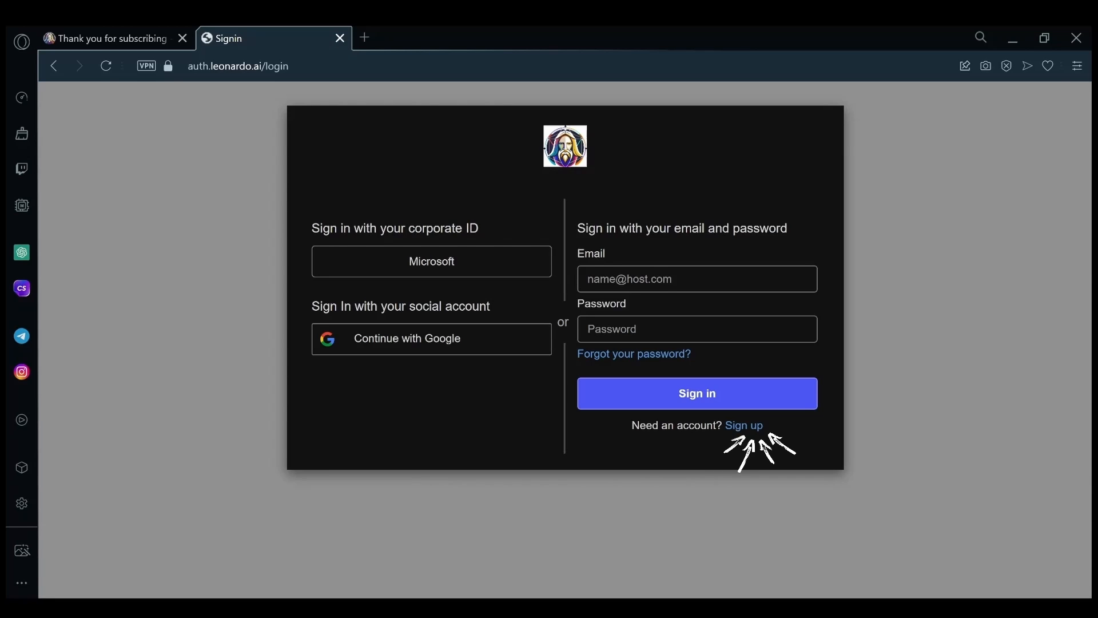
# Step: Sign up with a Gmail address ending 'mail.com' and a valid password
pyautogui.click(744, 425)
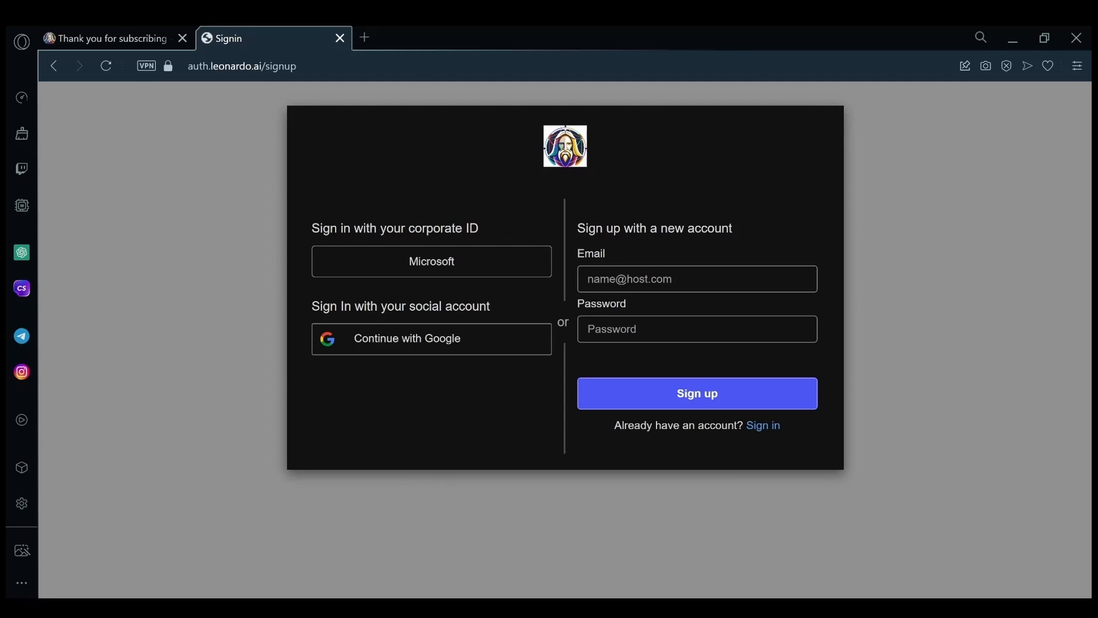
pyautogui.click(697, 278)
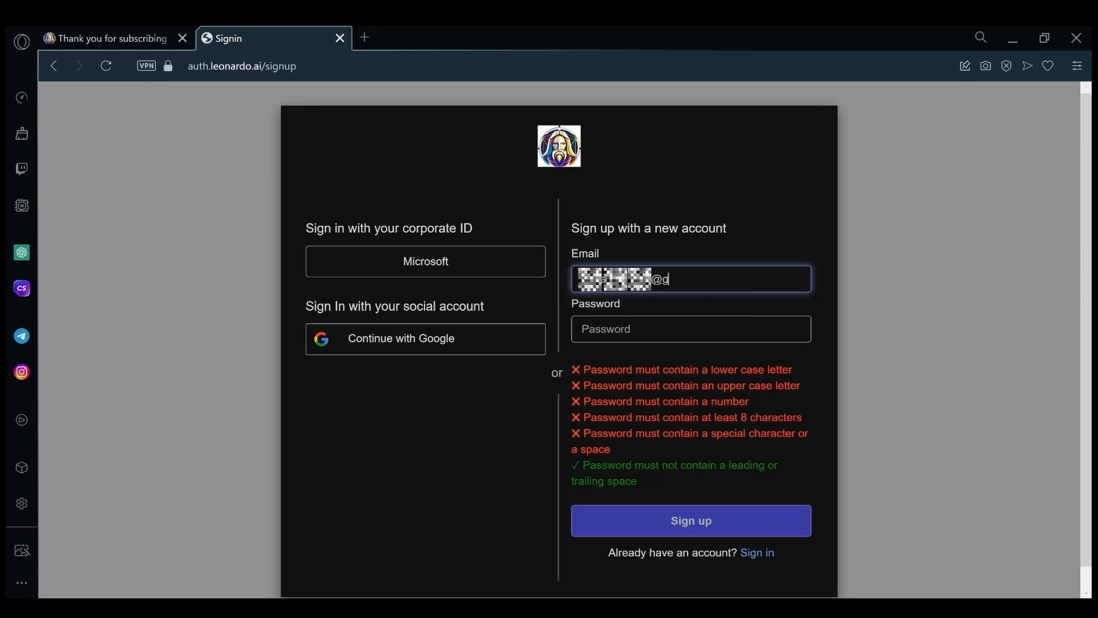
pyautogui.write('mail.com')
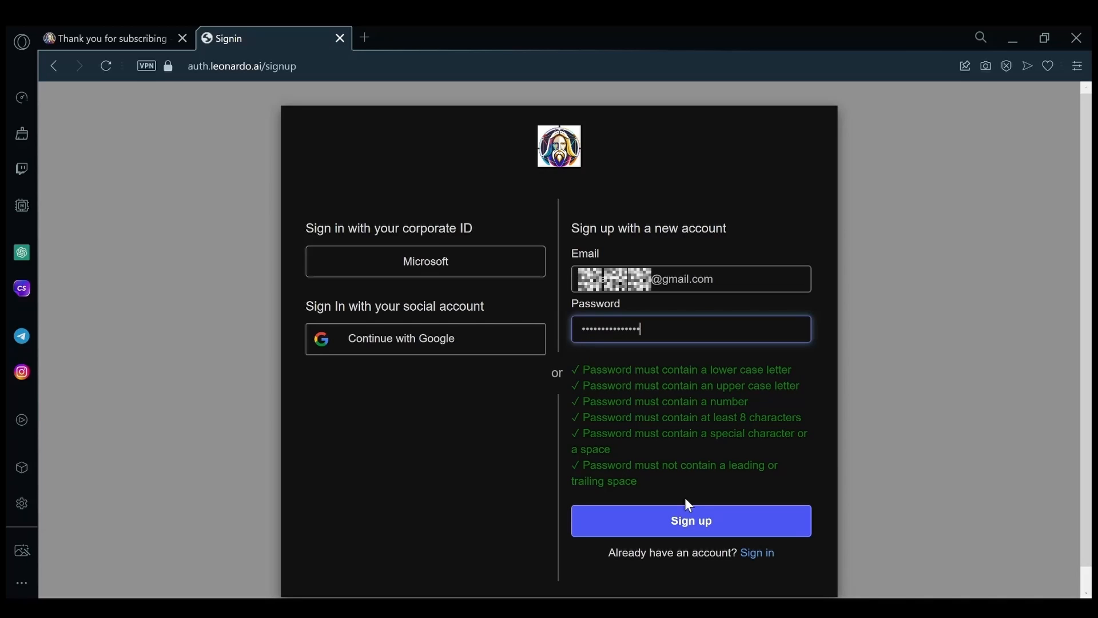
pyautogui.click(689, 520)
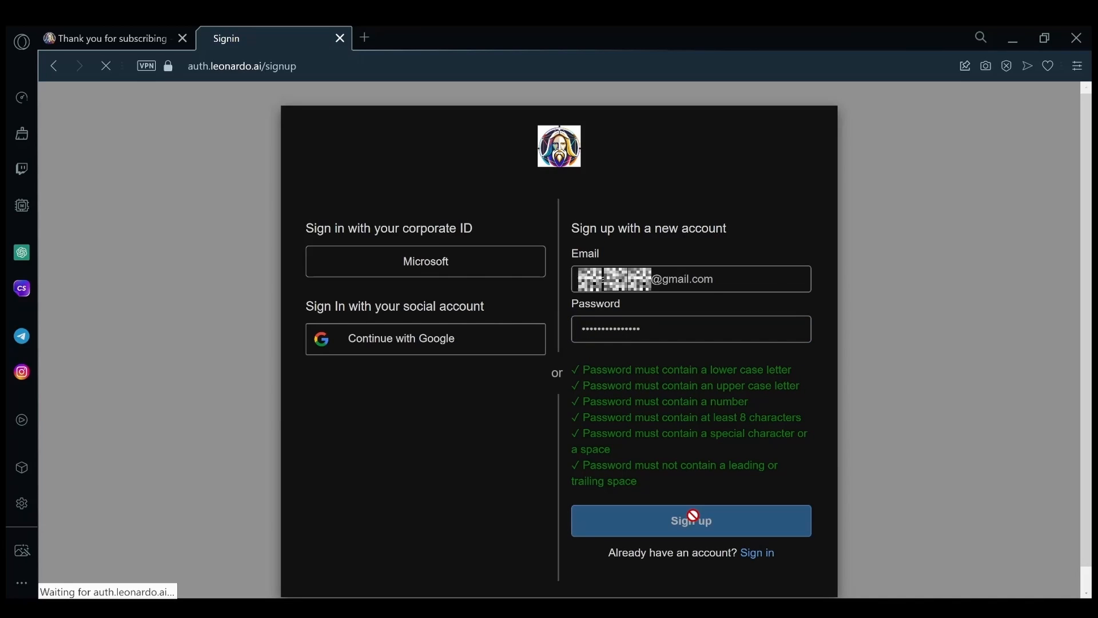
pyautogui.click(690, 520)
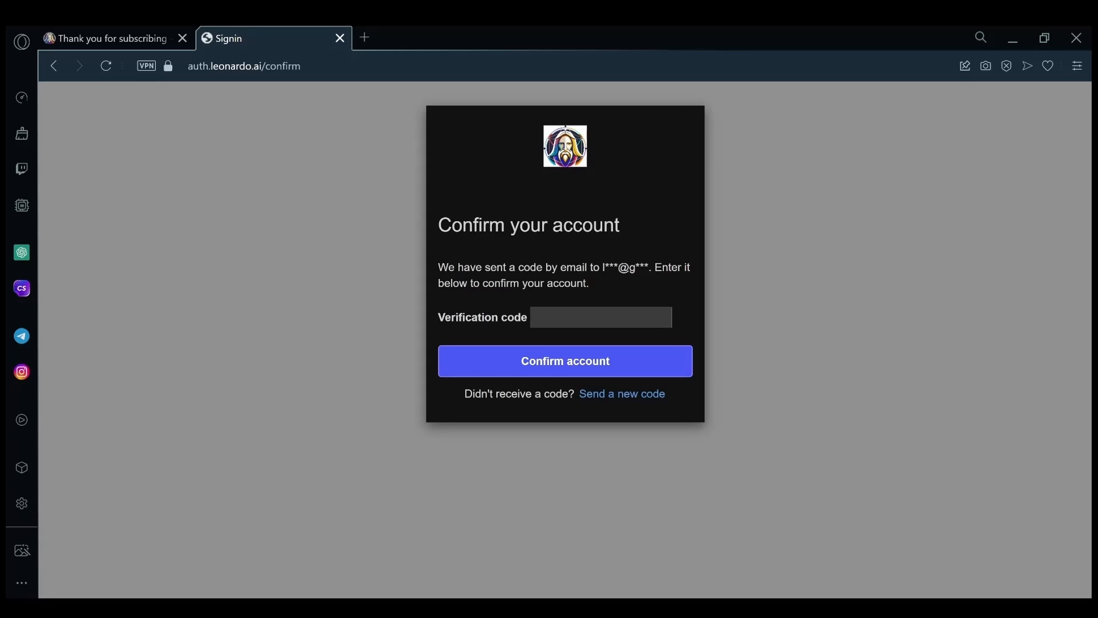
pyautogui.moveTo(550, 124)
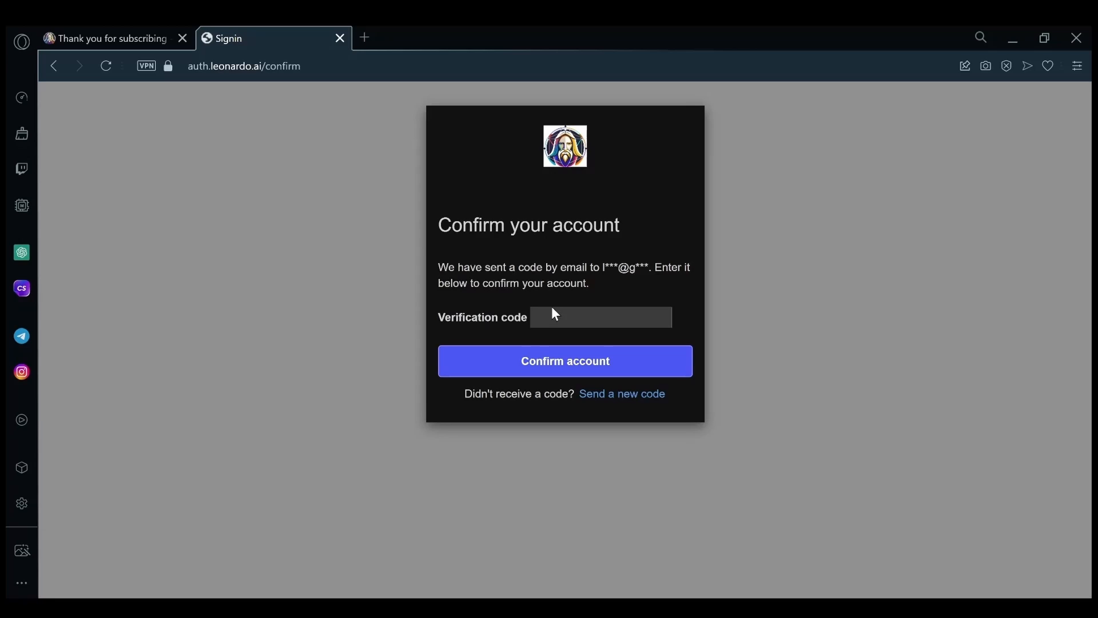
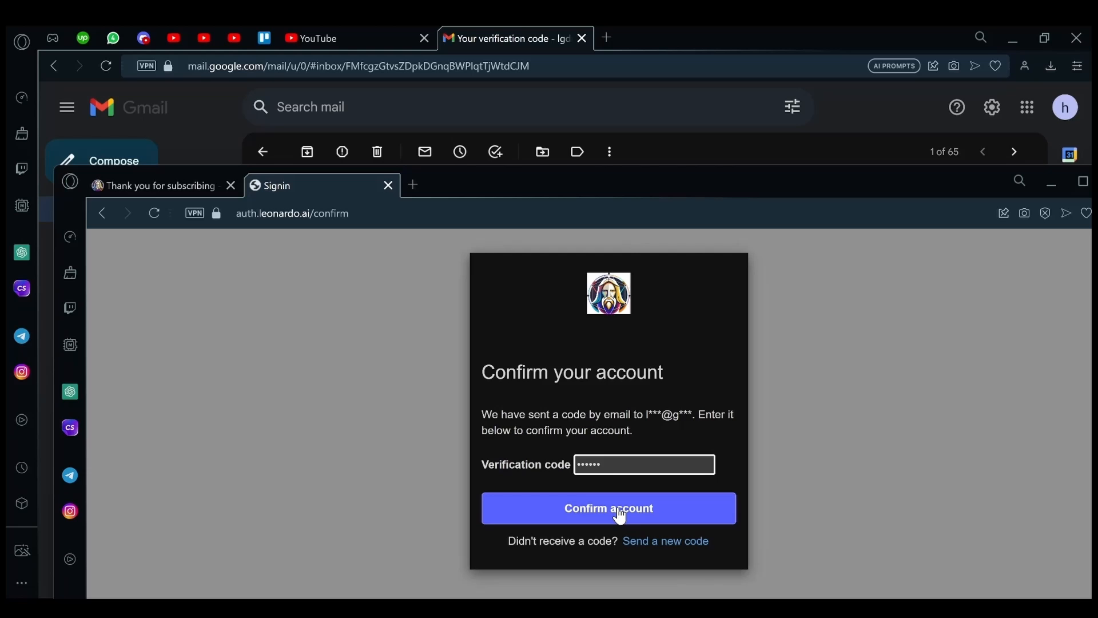
pyautogui.click(607, 508)
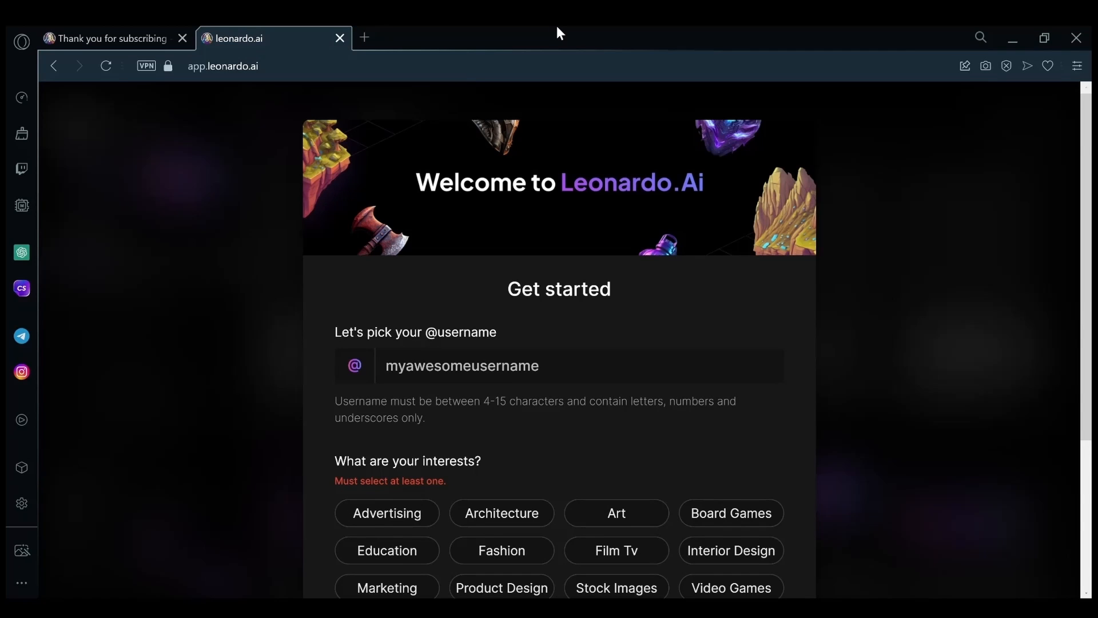
# Step: Enter username rapidouska_no, pick Art as an interest, and continue
pyautogui.scroll(-3)
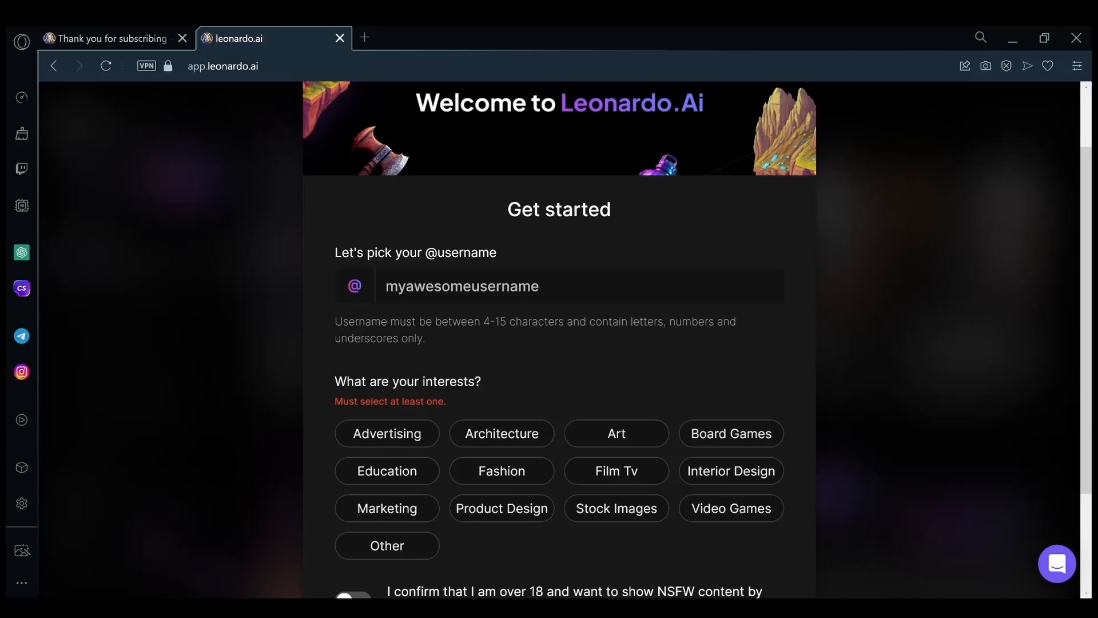
pyautogui.write('rapidouska_')
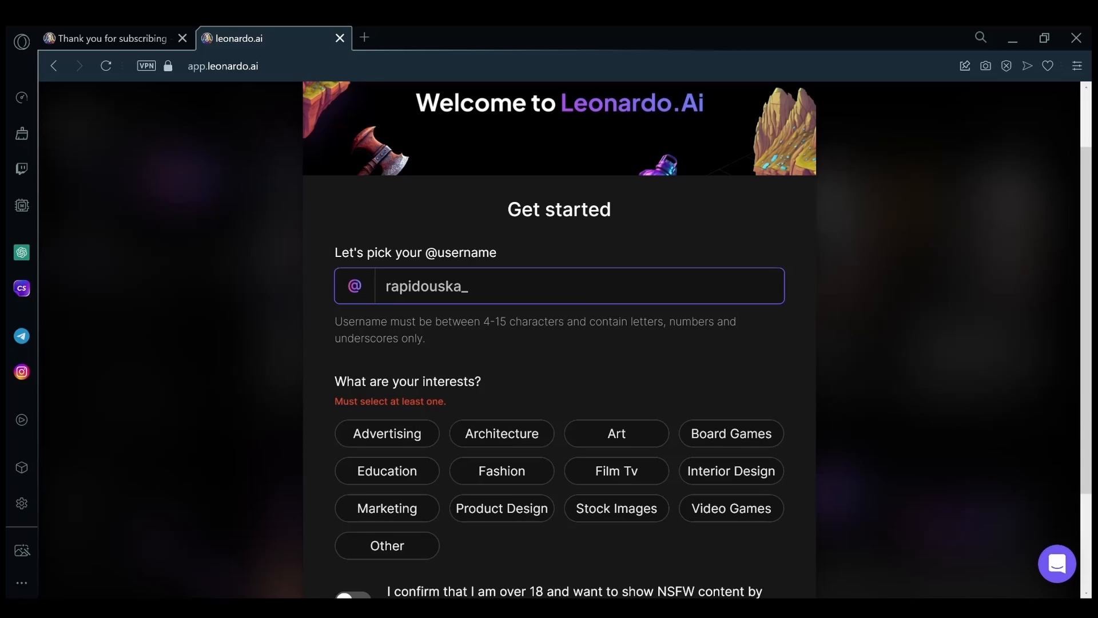
pyautogui.write('no')
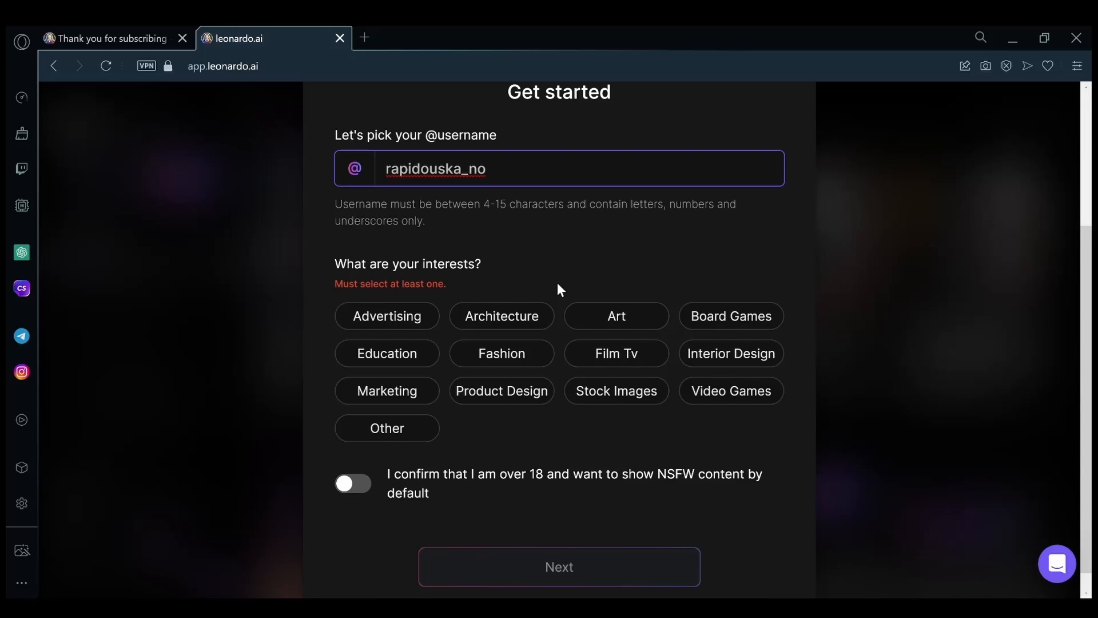
pyautogui.scroll(-3)
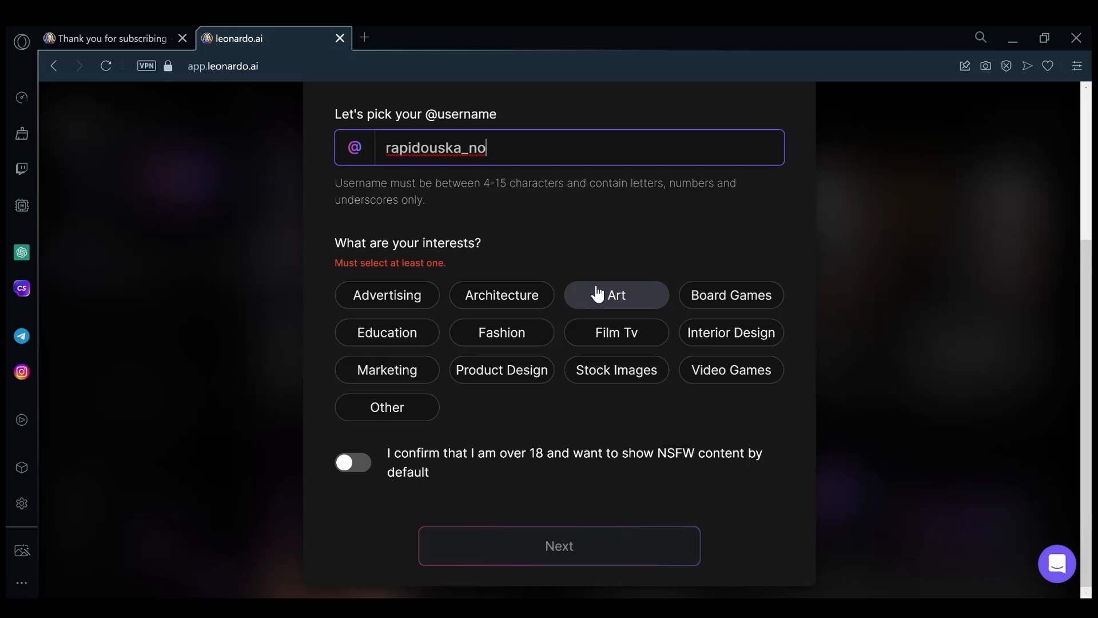
pyautogui.click(616, 295)
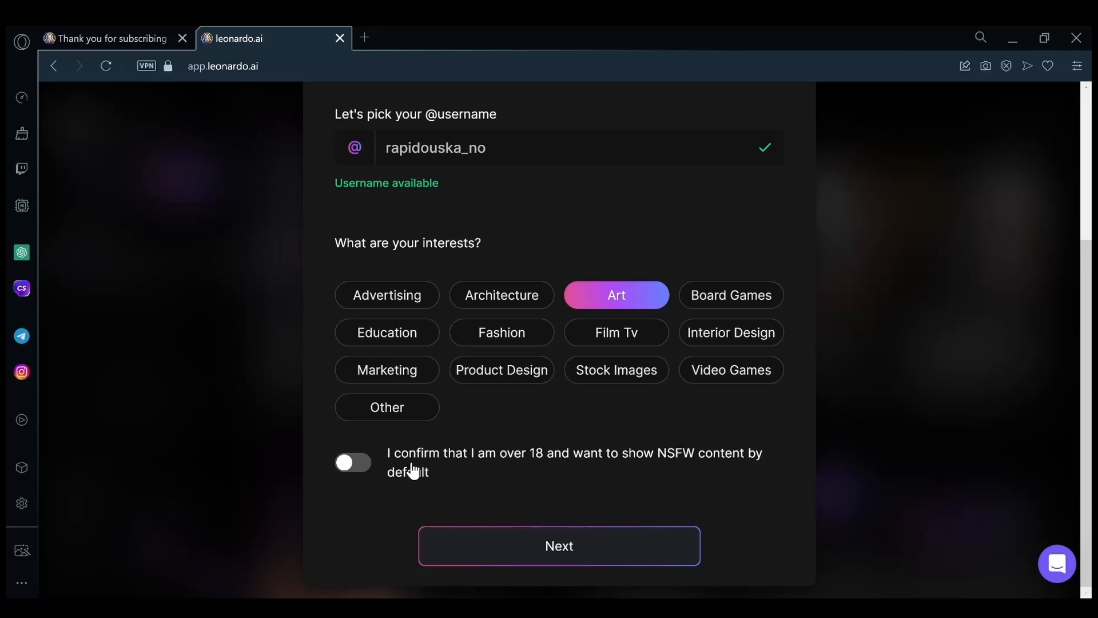
pyautogui.moveTo(536, 456)
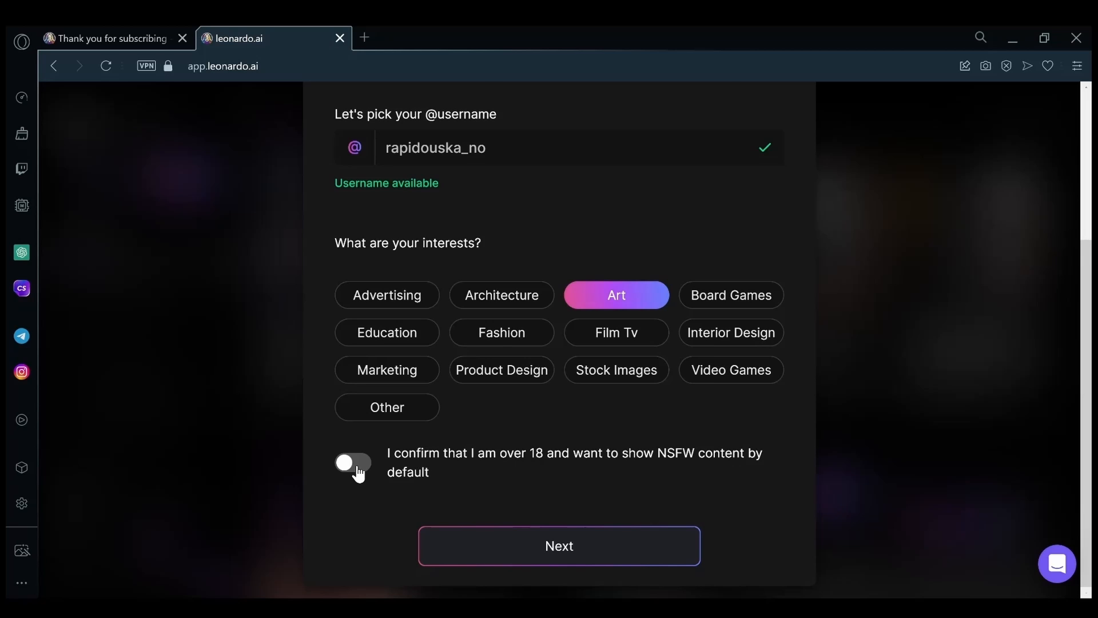
pyautogui.click(559, 546)
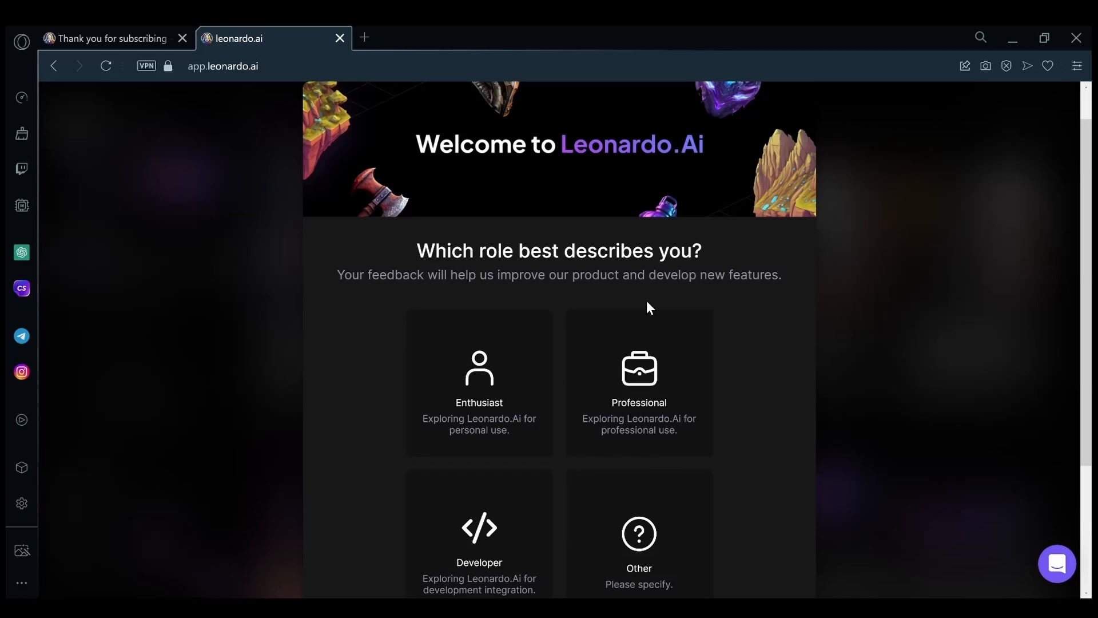
# Step: Choose Enthusiast as the role, after first clicking Other
pyautogui.scroll(-3)
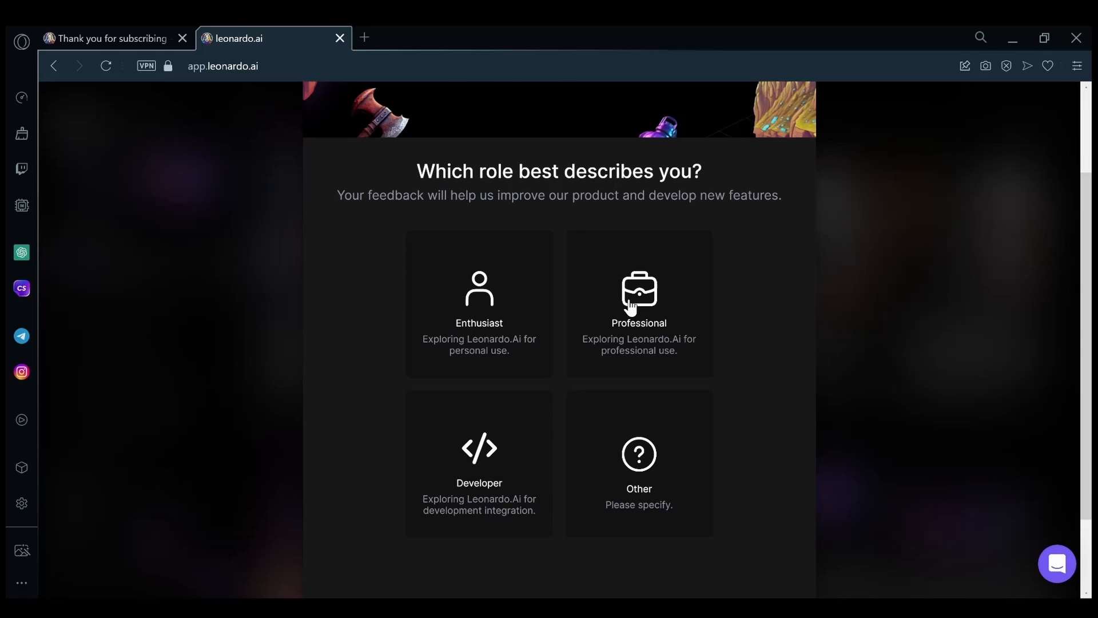
pyautogui.scroll(-3)
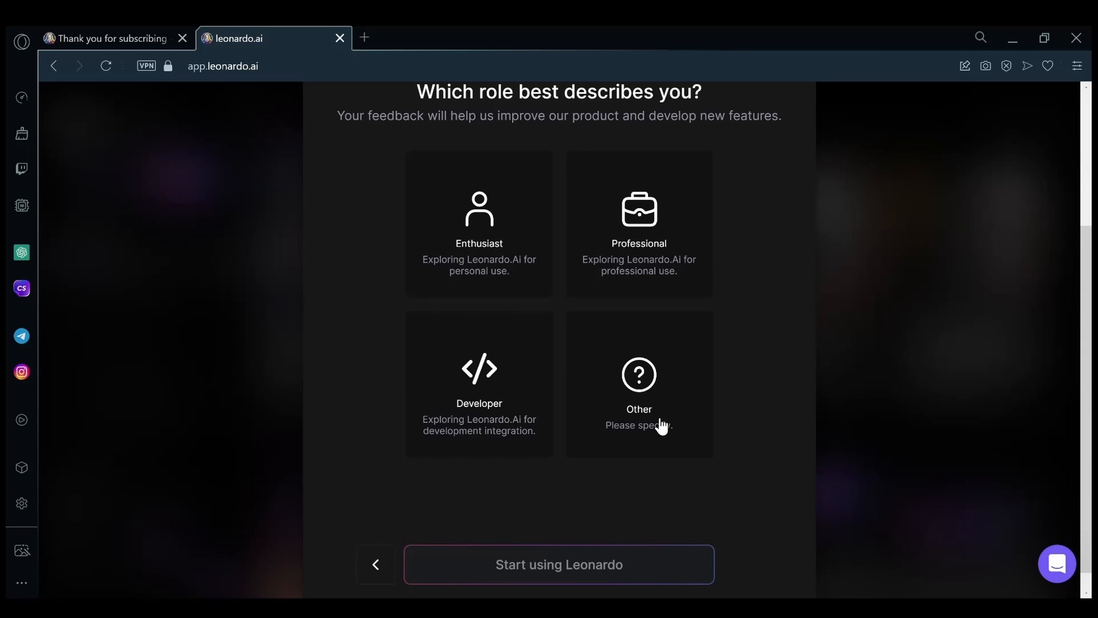
pyautogui.click(637, 383)
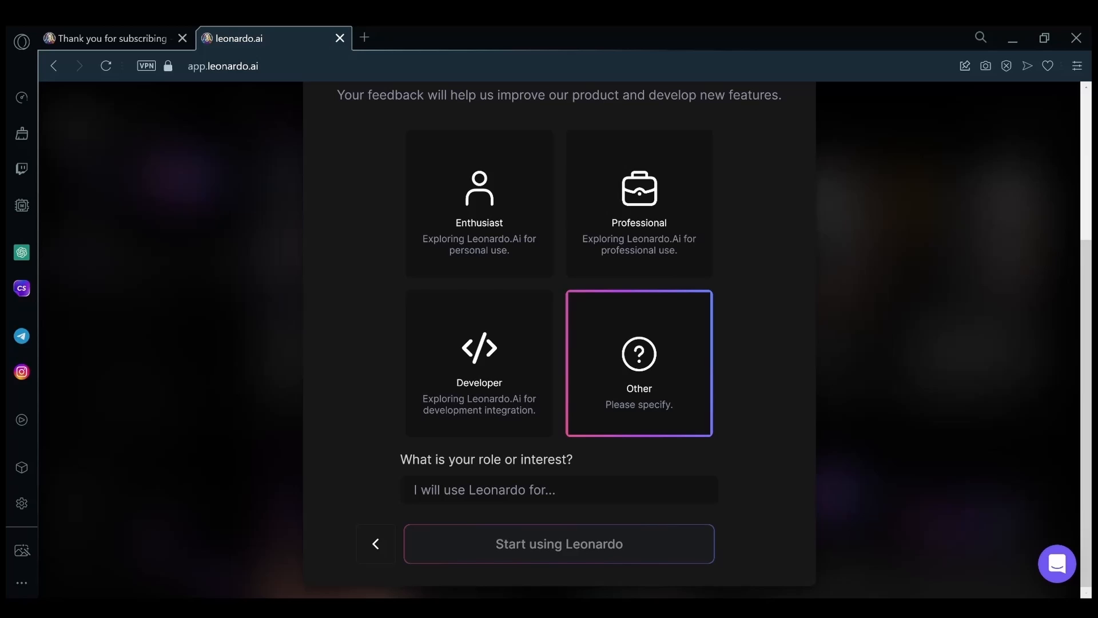
pyautogui.moveTo(481, 239)
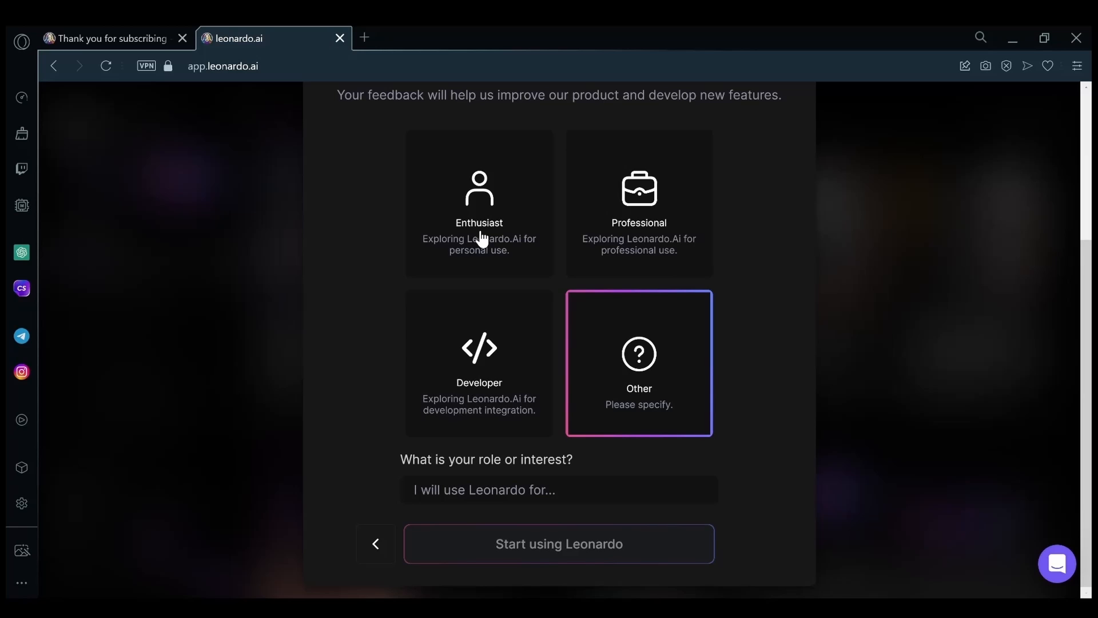
pyautogui.click(479, 204)
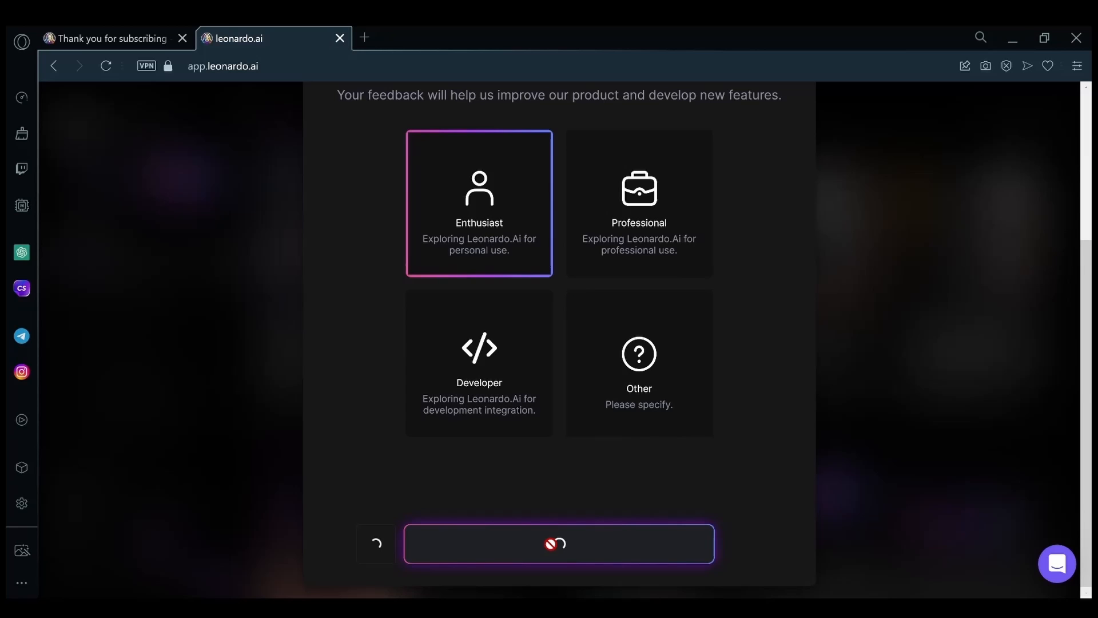